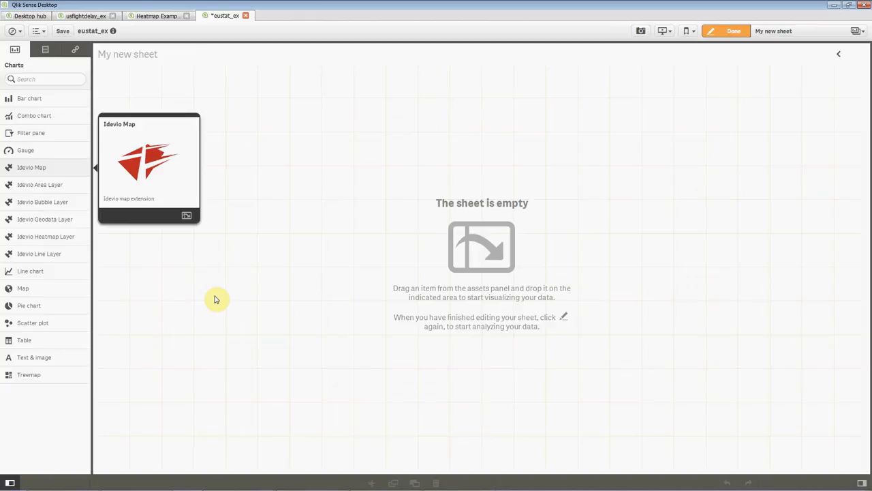
mouse_move(88, 274)
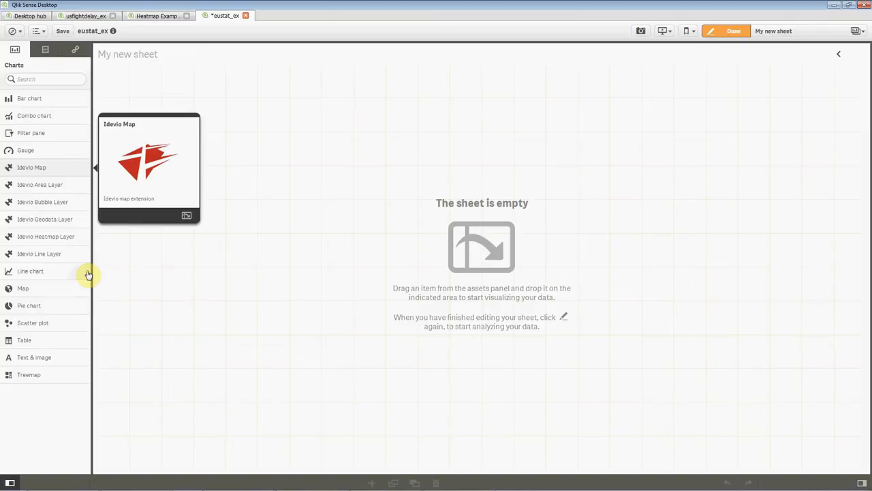
mouse_move(31, 168)
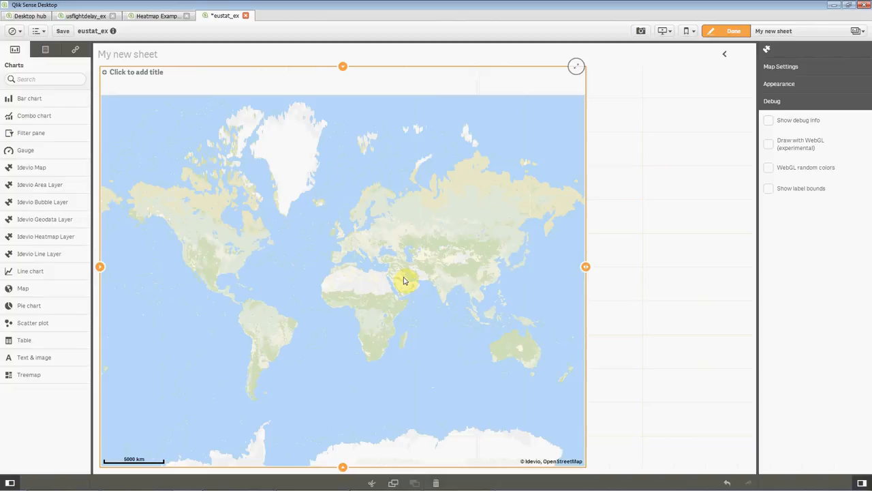
Select the world map so its Map Settings show in the properties panel.
left_click(43, 202)
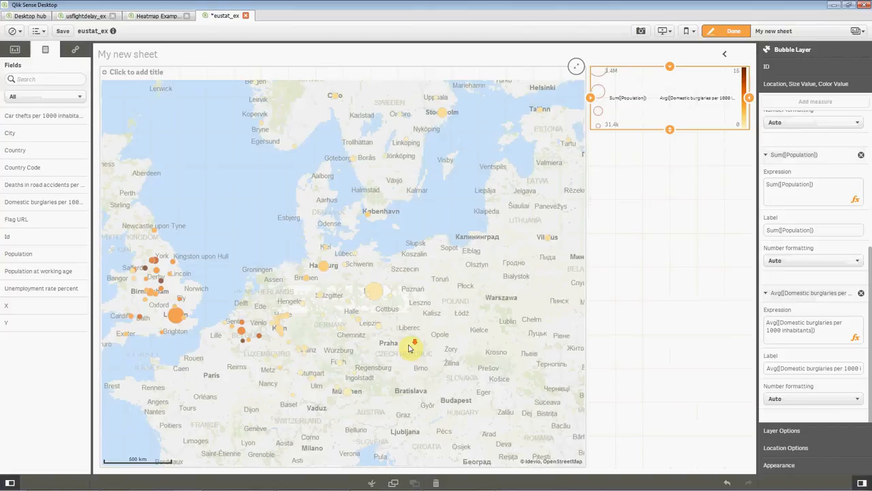
scroll("down", 3)
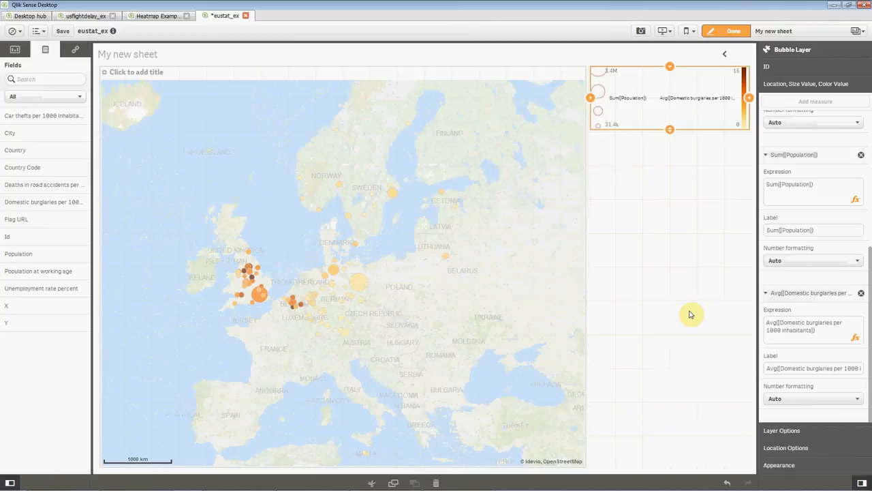
Add an Idevio area layer located by Country Code and coloured by the burglary measure.
left_click(45, 49)
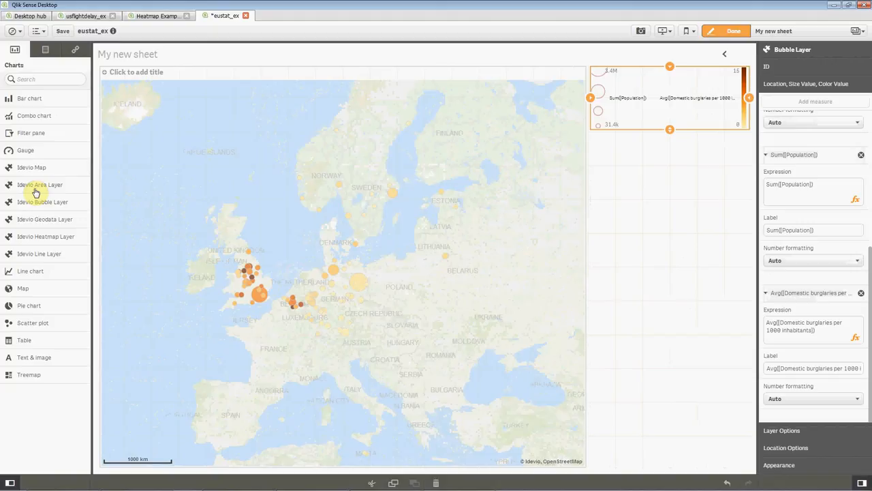
left_click(40, 185)
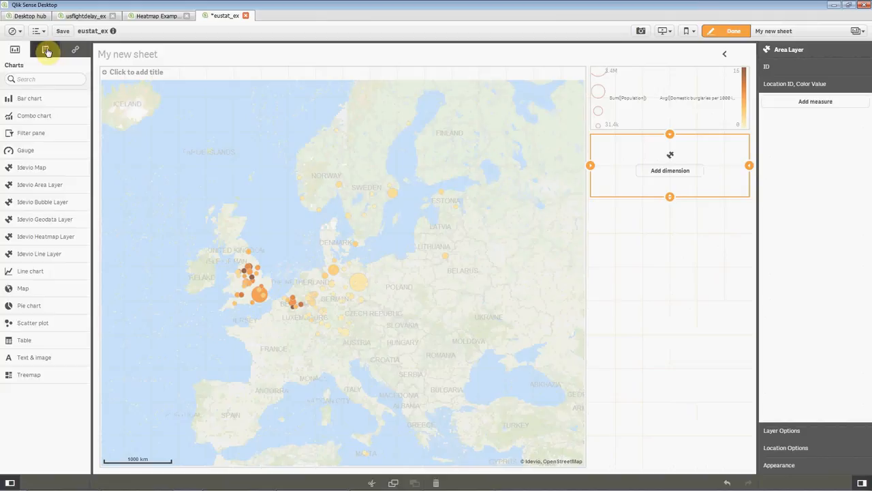
left_click(45, 49)
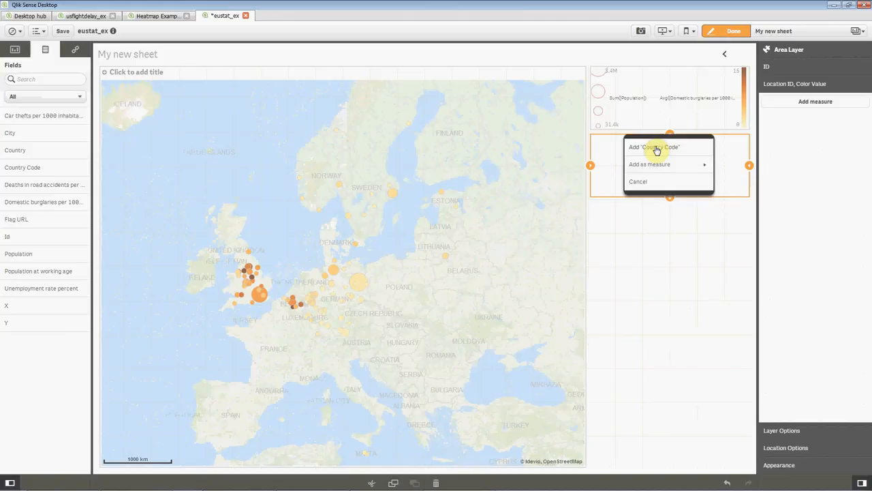
left_click(654, 147)
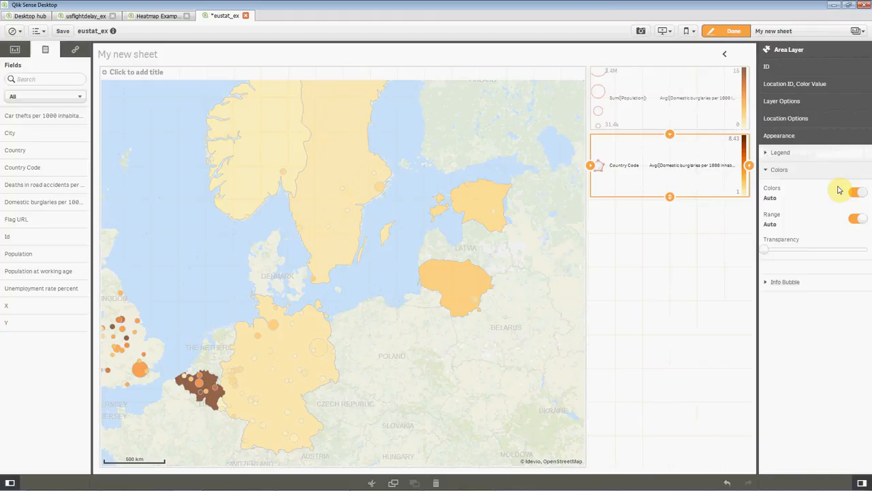
Colour the country areas by measure with a blue-to-orange diverging scheme and show the legend.
left_click(857, 191)
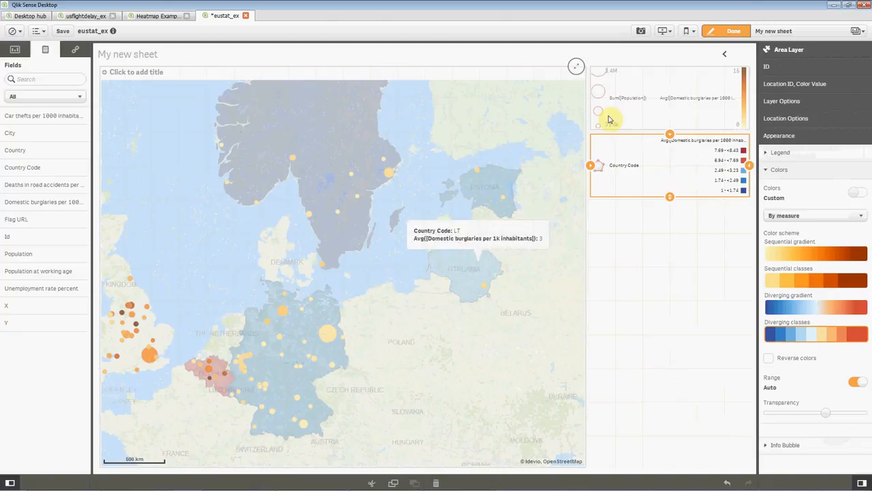
left_click(733, 30)
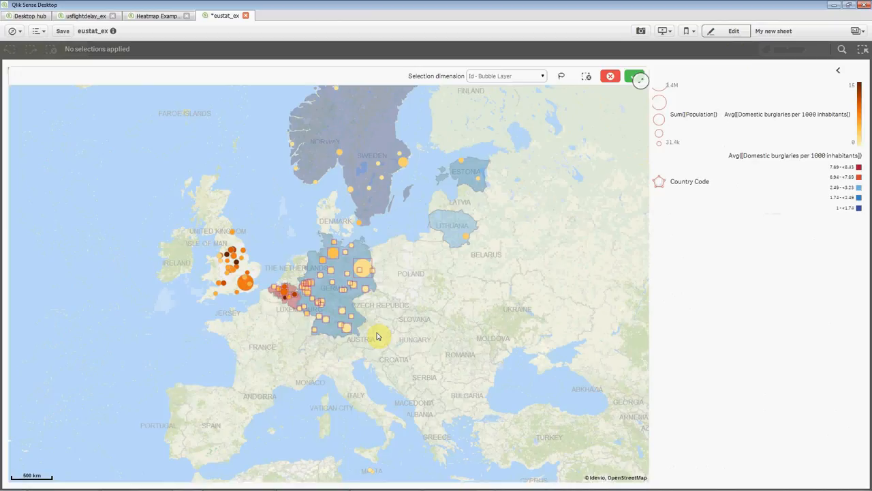
Set the Selection dimension to Country Code - Area Layer so selections target countries.
left_click(543, 77)
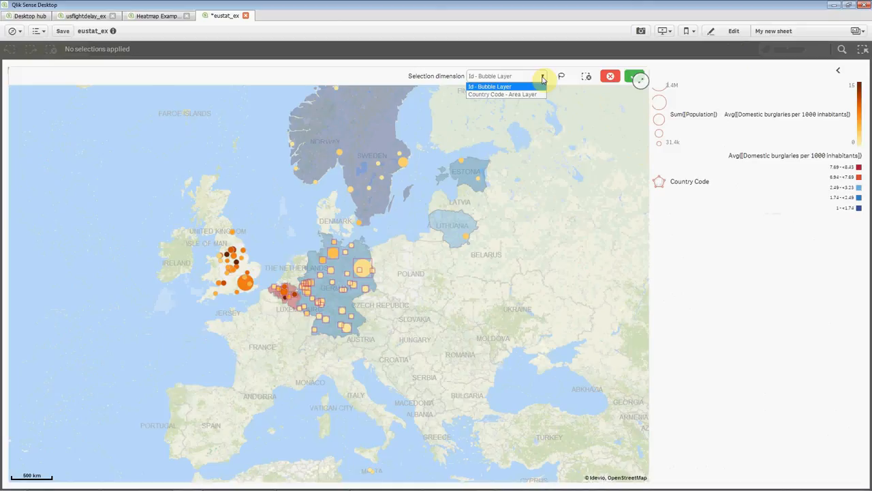
mouse_move(534, 94)
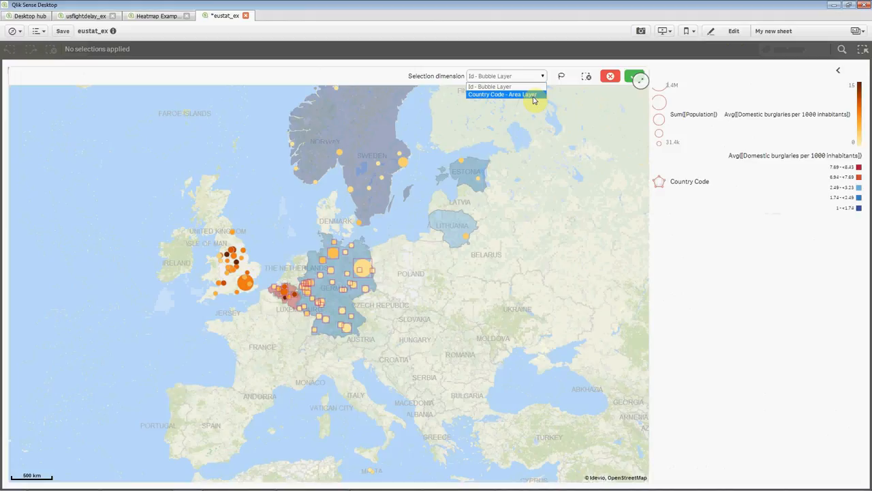
left_click(501, 94)
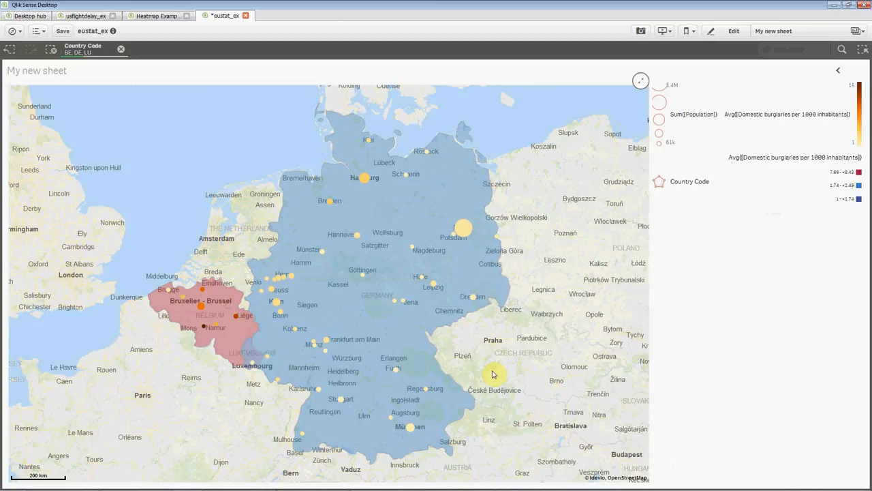
mouse_move(552, 284)
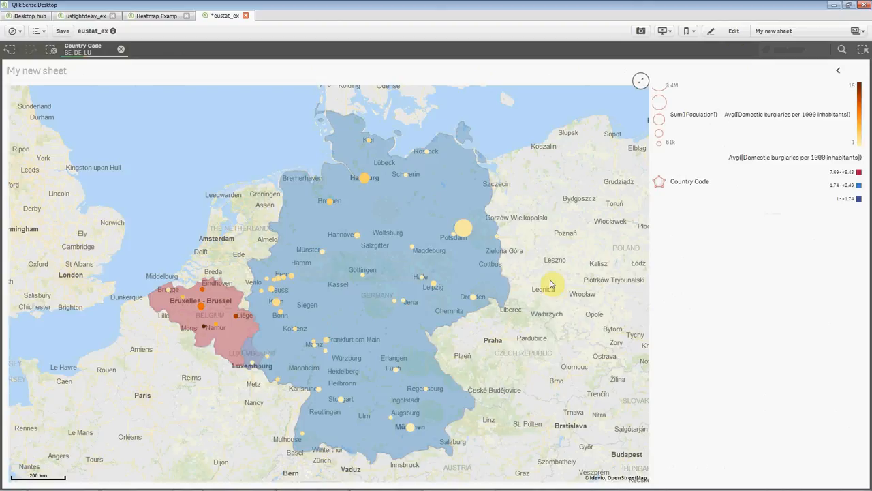
Switch to the usflightdelay app showing flight routes as lines between US airports.
left_click(82, 14)
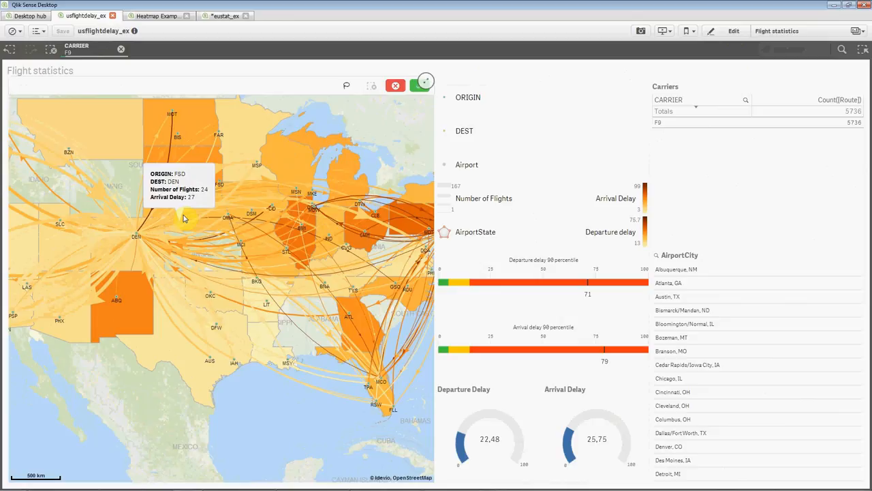
mouse_move(275, 450)
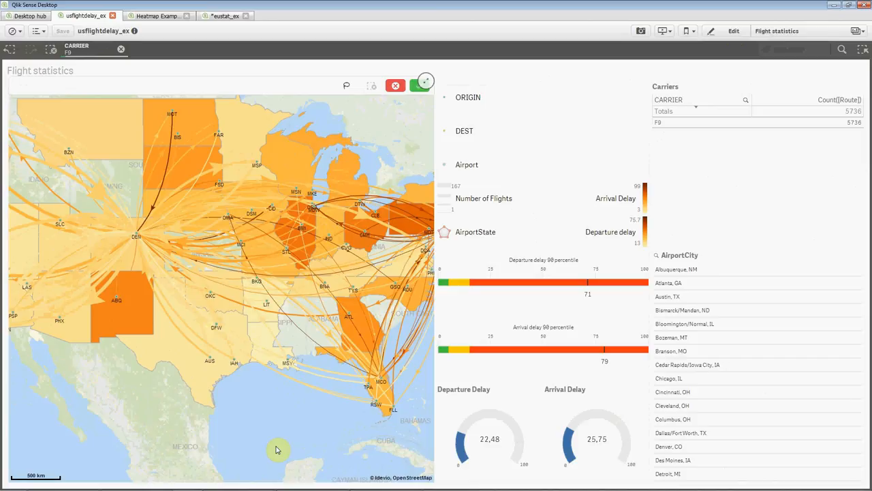
Switch to the Heatmap Example app and select WA to show Washington's employed-people heatmap.
left_click(155, 16)
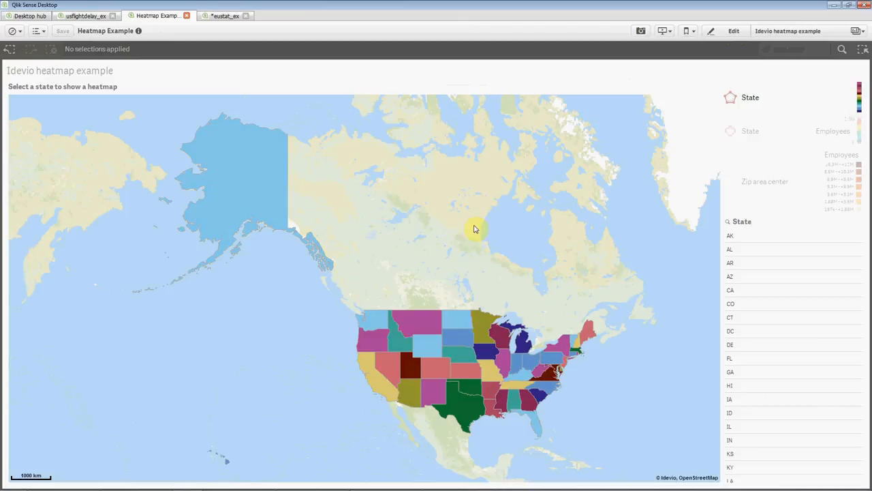
scroll("up", 3)
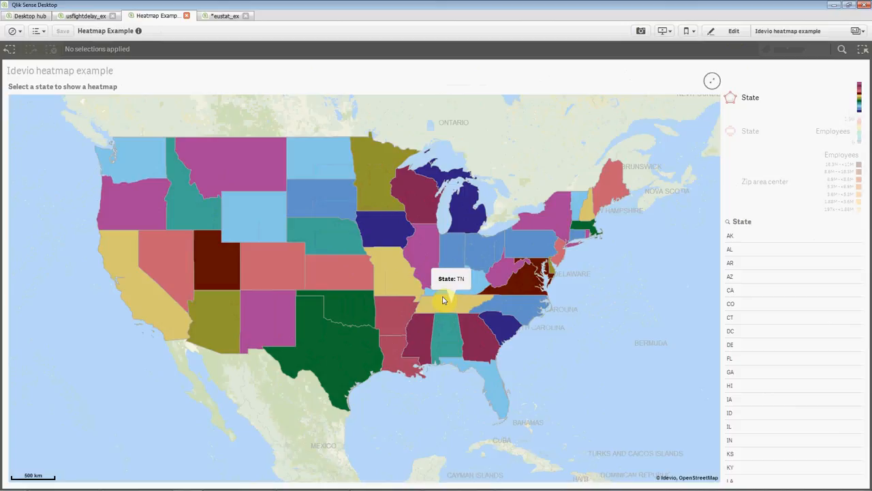
left_click(730, 235)
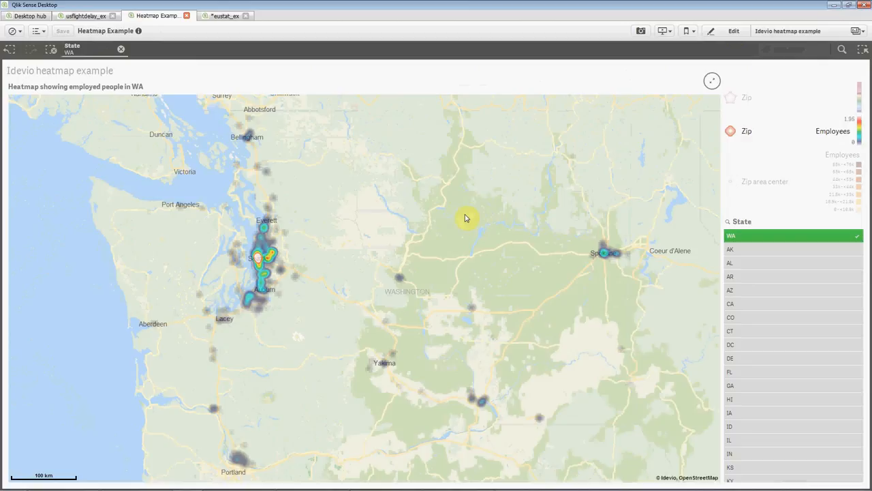